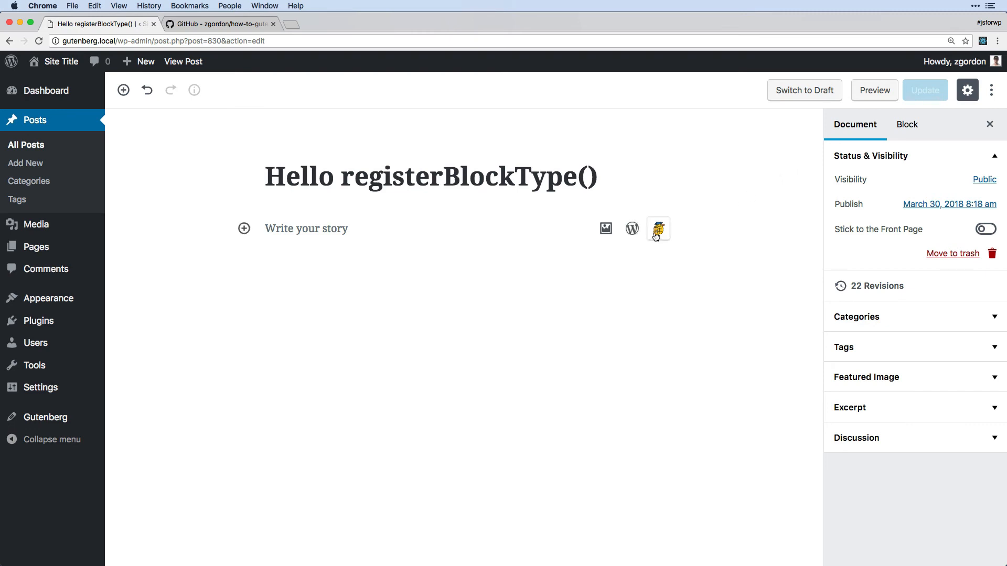
# Insert the How to Create a Block block and reveal its Icon and Keywords example code.
pyautogui.click(657, 229)
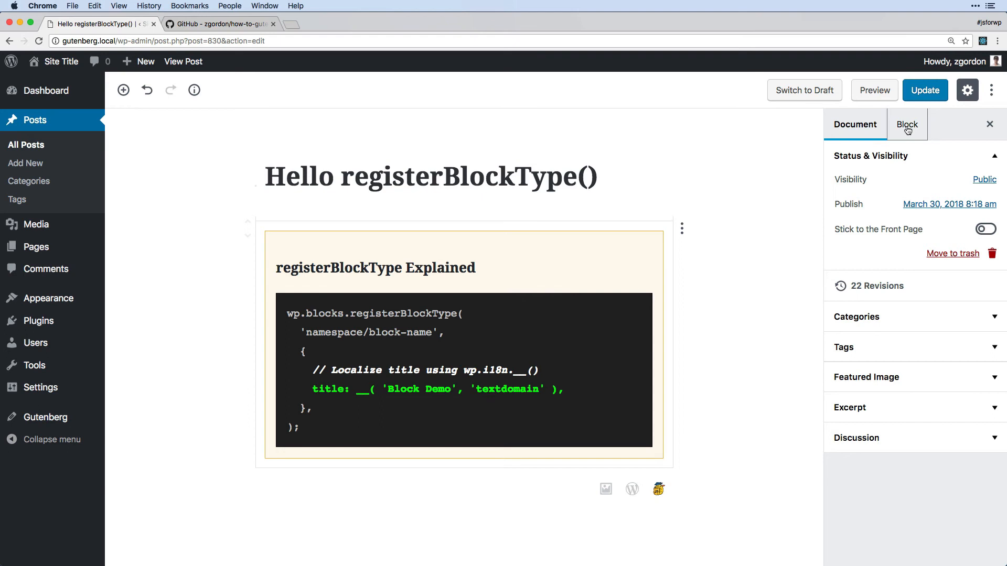
pyautogui.click(906, 124)
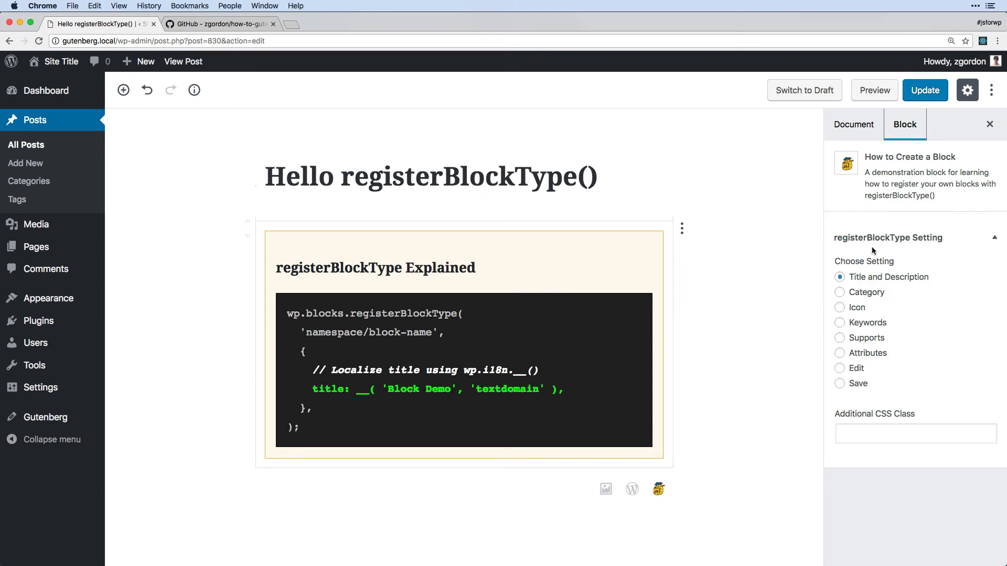
pyautogui.click(839, 307)
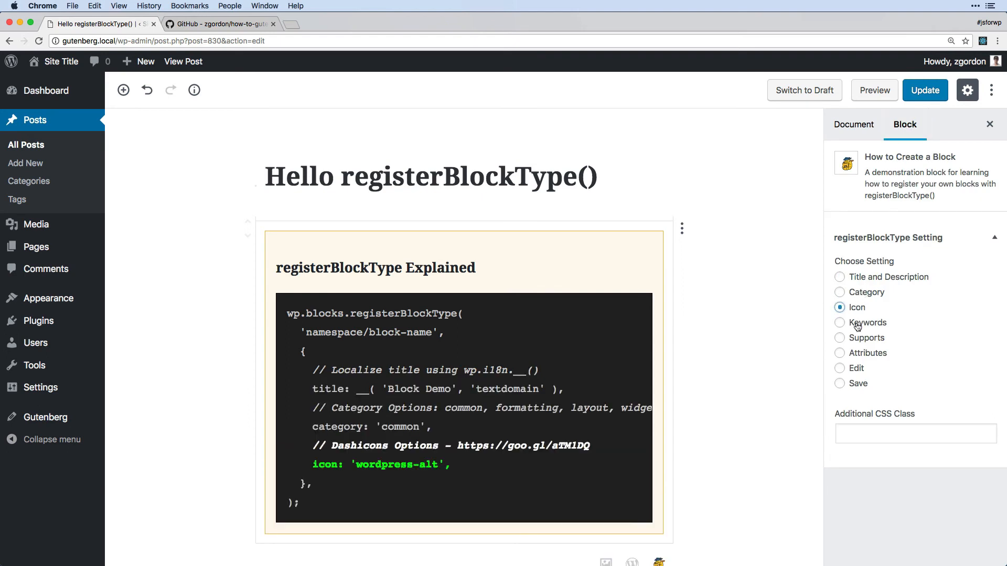
pyautogui.click(839, 323)
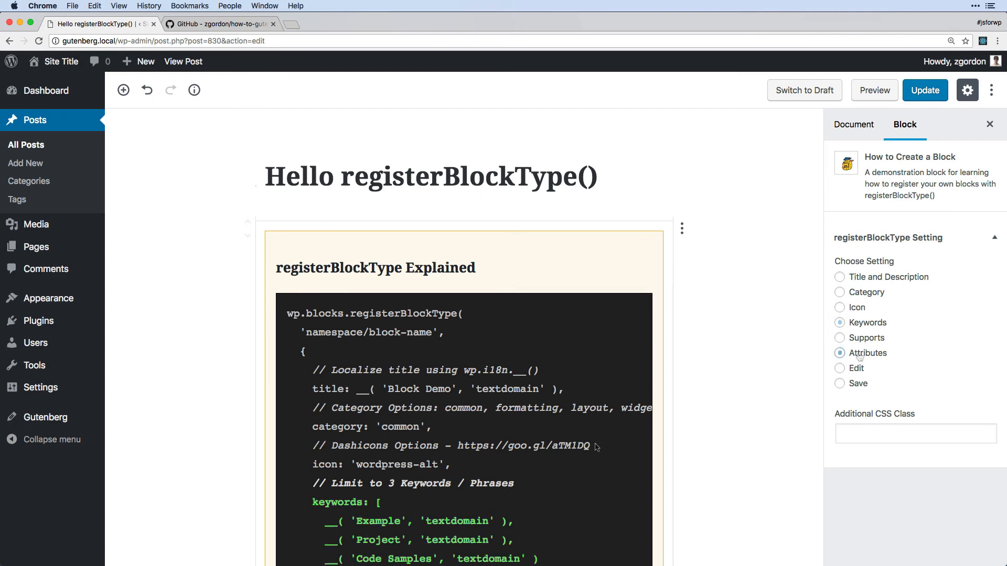
# Scroll through the example code and add the Demo Block to the post.
pyautogui.scroll(-3)
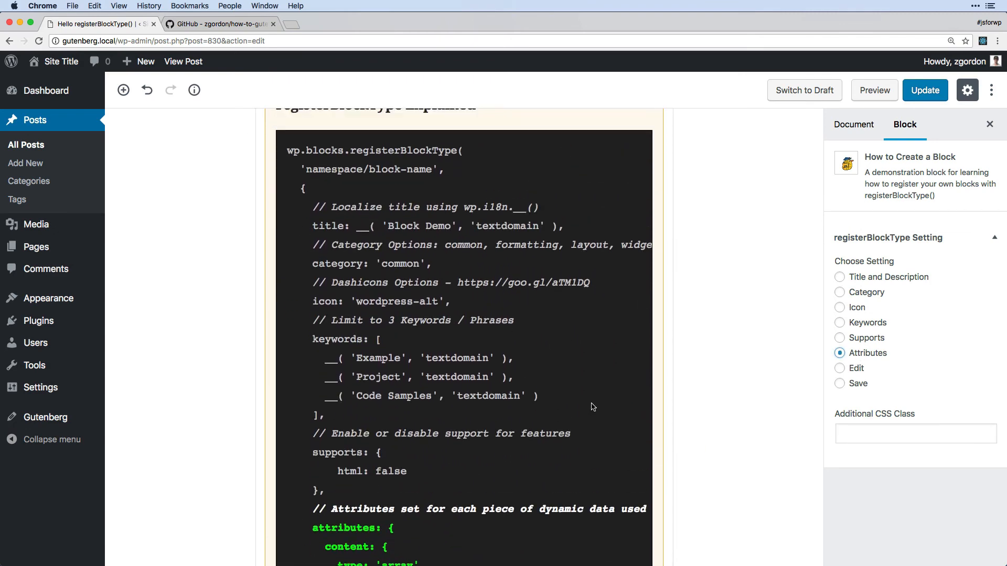
pyautogui.scroll(-3)
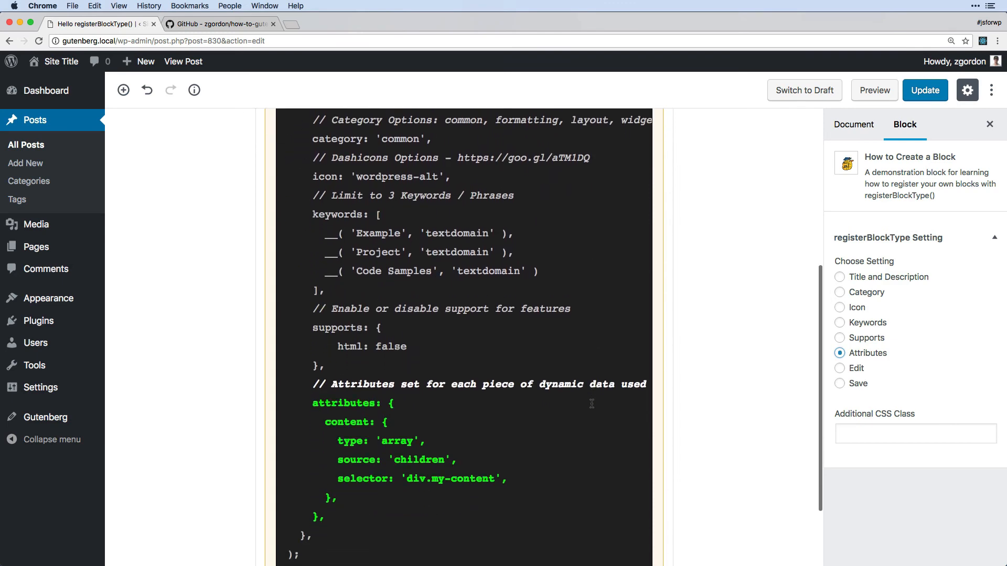
pyautogui.scroll(-3)
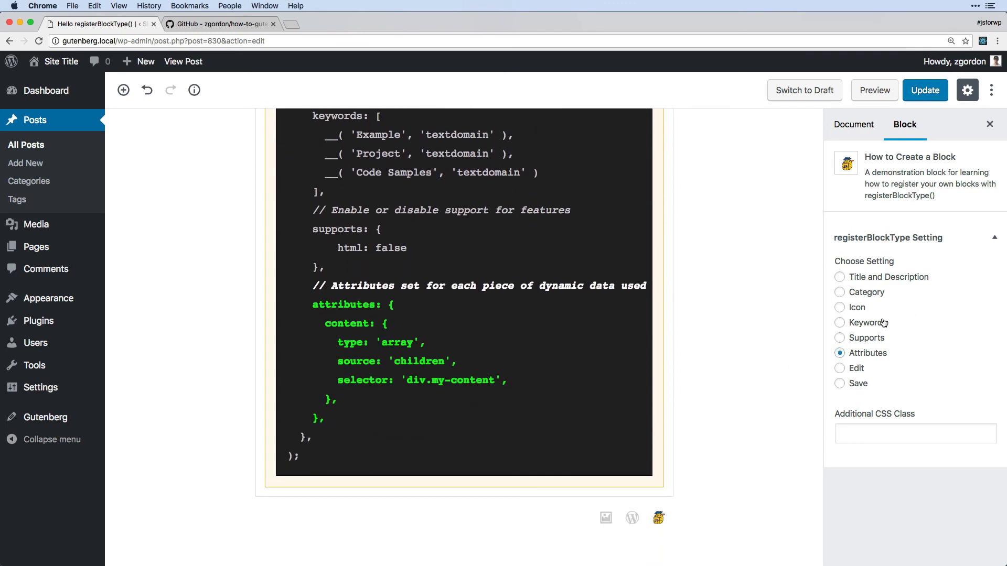
pyautogui.click(839, 277)
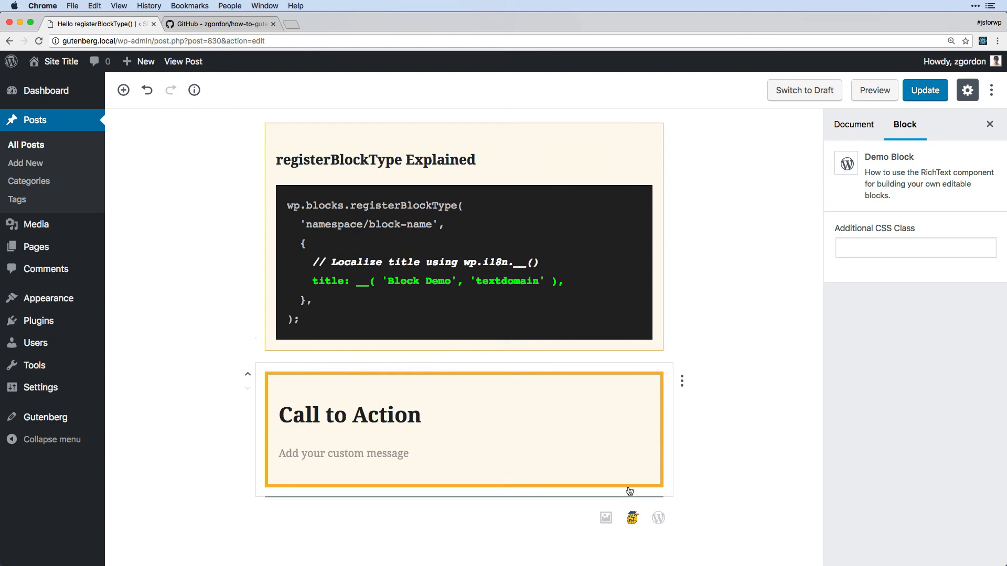
# Type 'A simple callout' as the Demo Block's message.
pyautogui.write('A simpl')
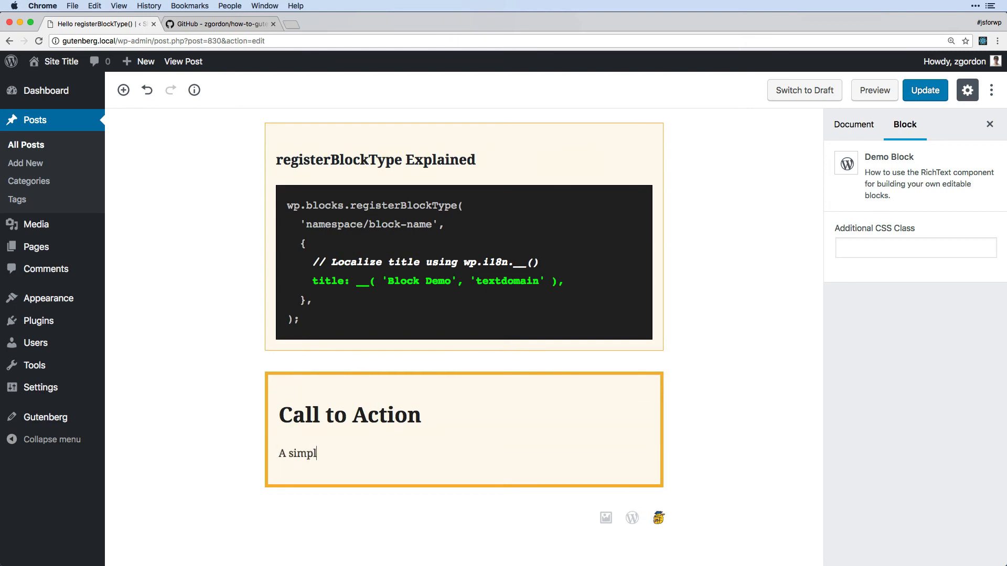
pyautogui.write('e callout')
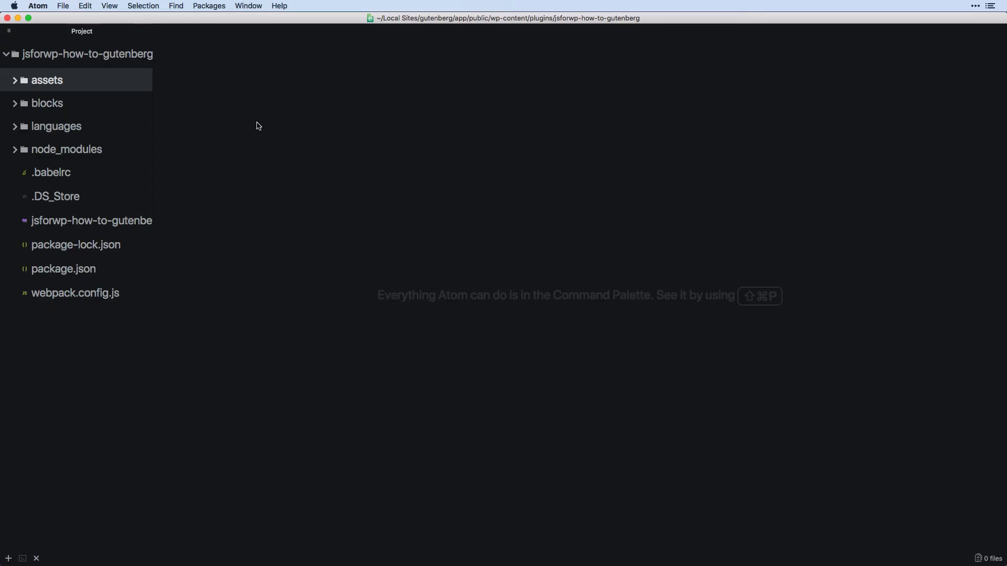
# Browse blocks > demo > index.js in Atom, close it, and expand register-block-type.
pyautogui.click(47, 103)
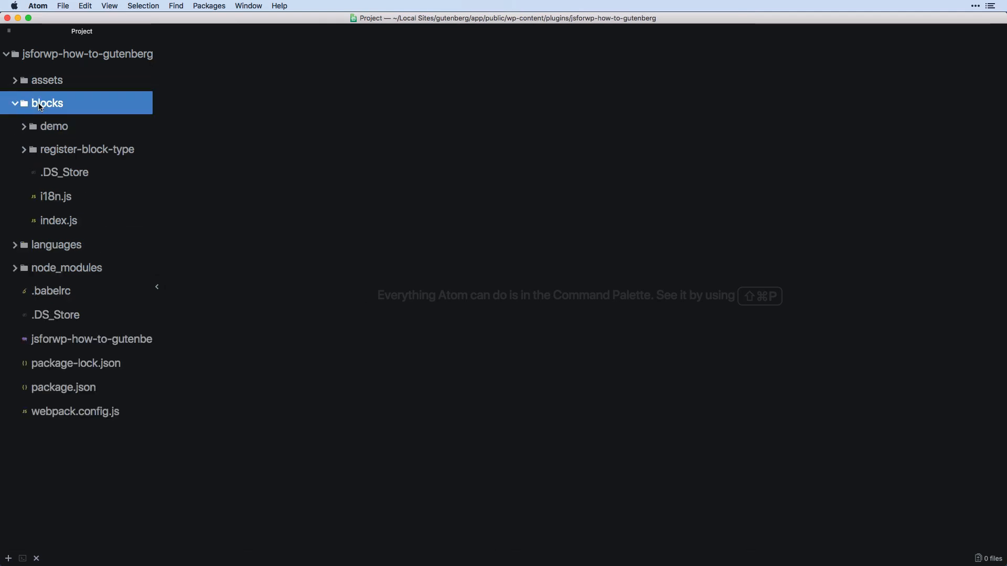
pyautogui.click(55, 126)
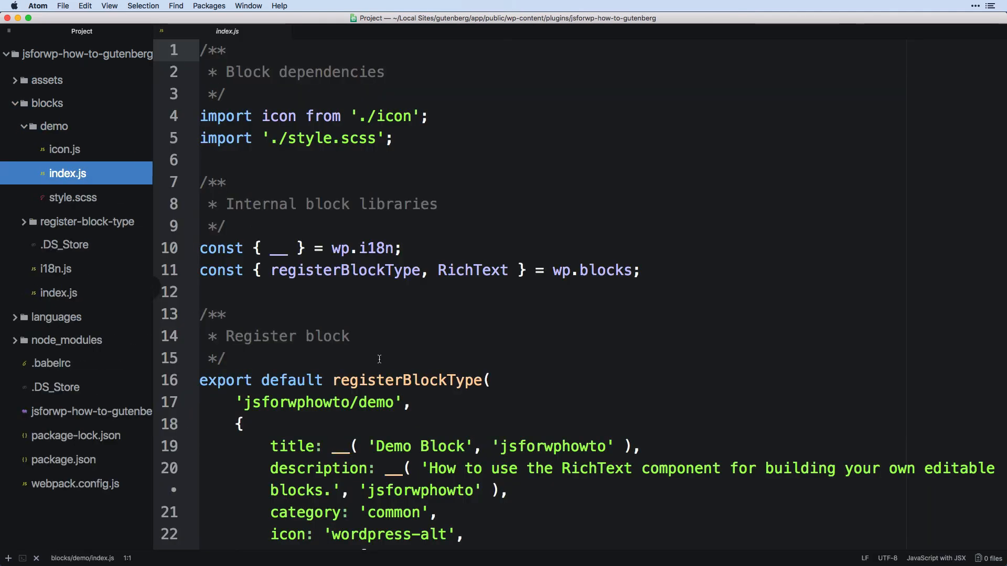
pyautogui.scroll(-3)
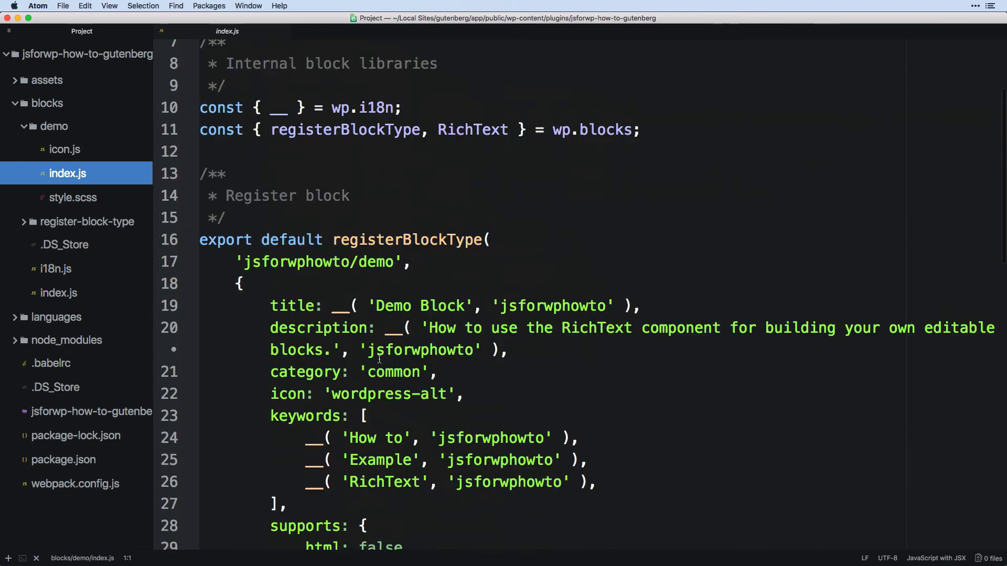
pyautogui.click(86, 222)
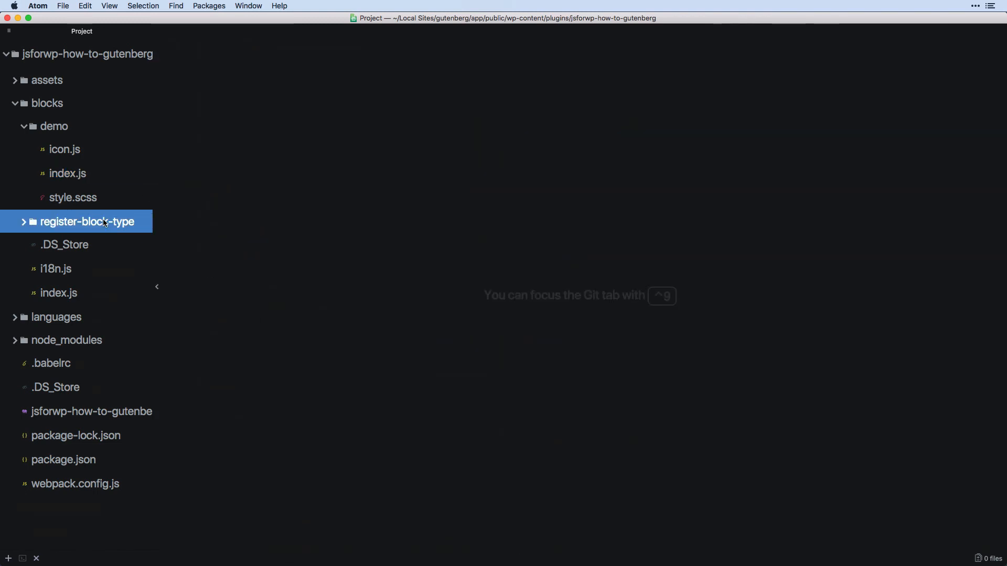
pyautogui.click(86, 221)
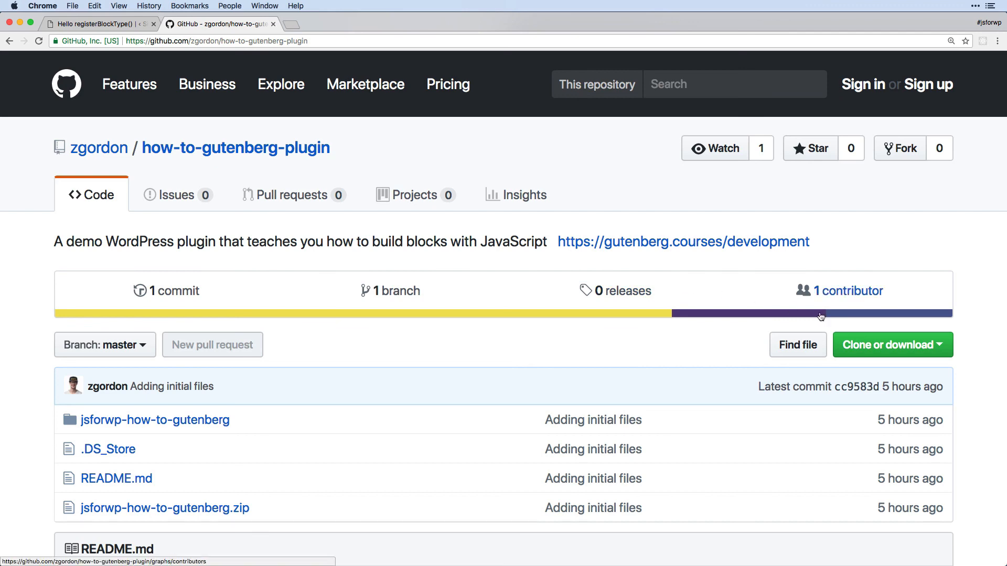
# Scroll the how-to-gutenberg-plugin repository down to the jsforwp-how-to-gutenberg.zip file.
pyautogui.scroll(-3)
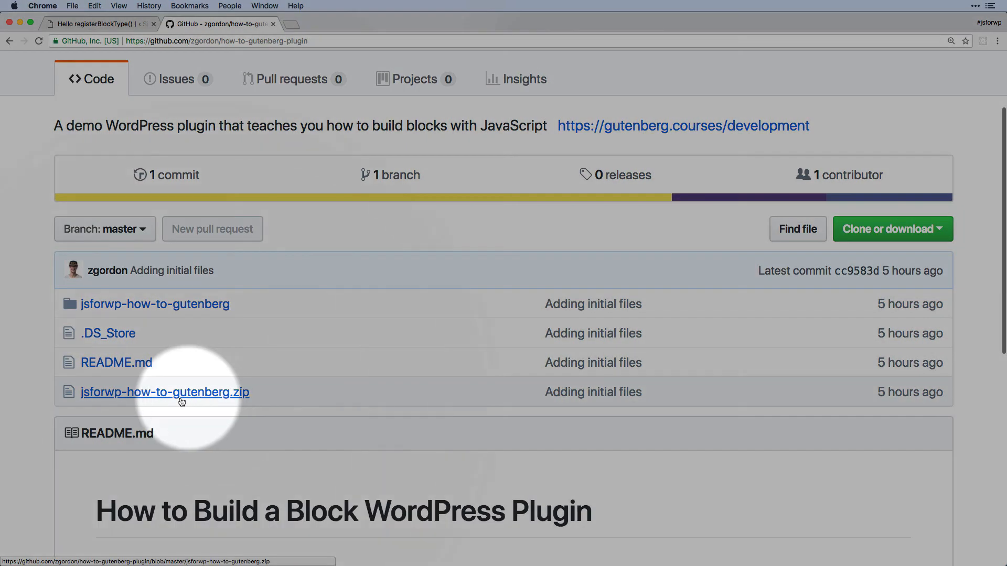
pyautogui.moveTo(221, 402)
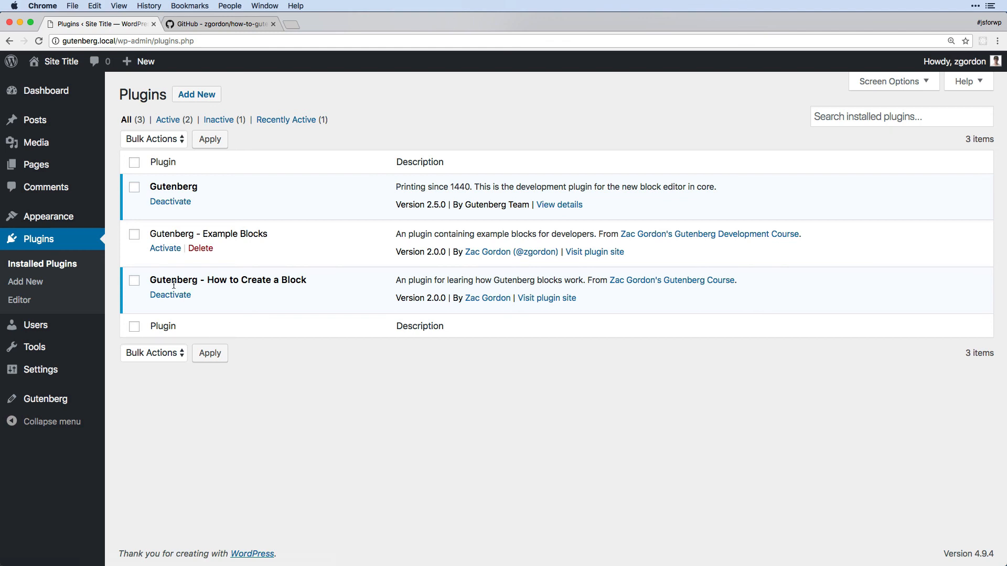
pyautogui.moveTo(35, 120)
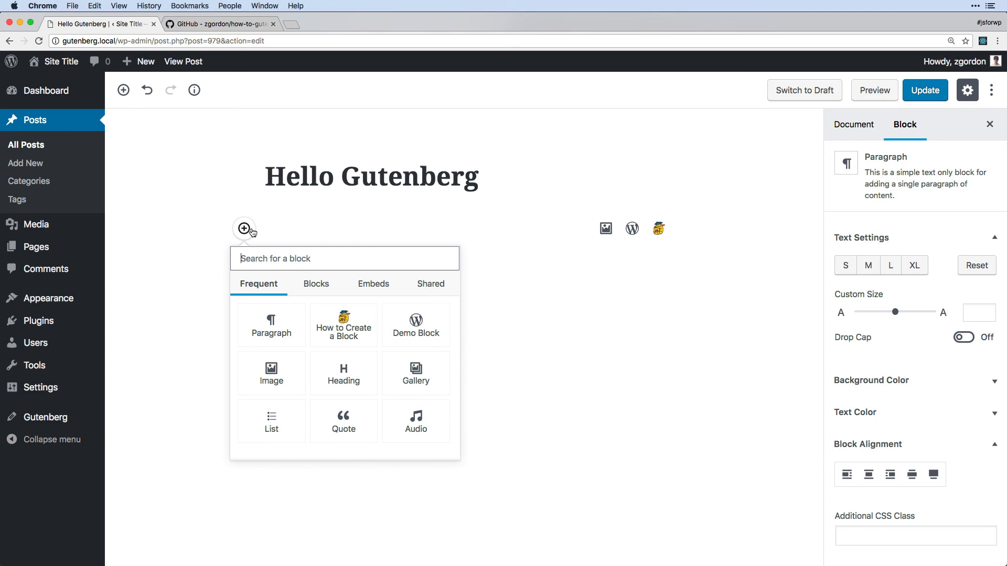
# Open the inserter's Blocks tab listing Demo Block and How to Create a Block.
pyautogui.click(316, 284)
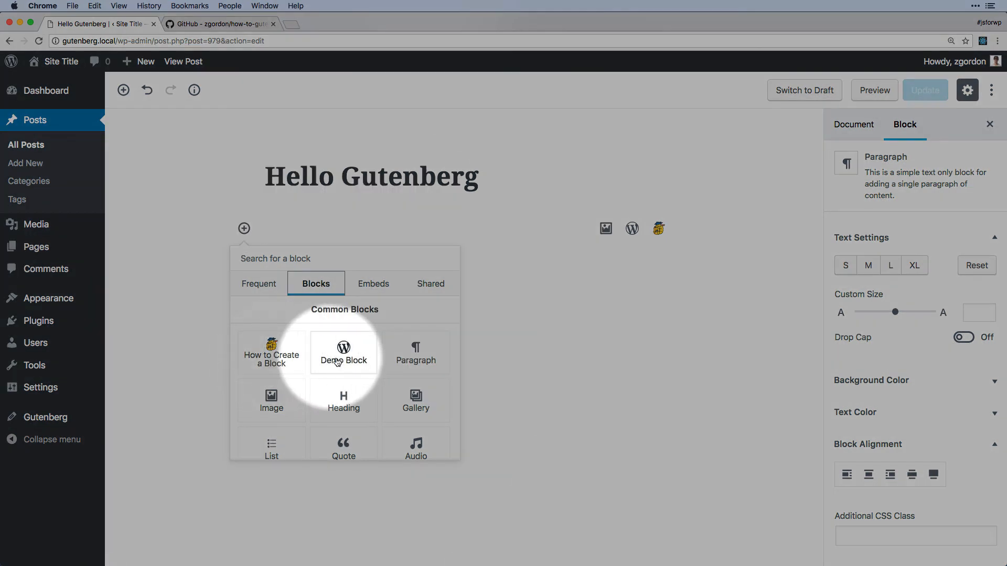
pyautogui.moveTo(271, 353)
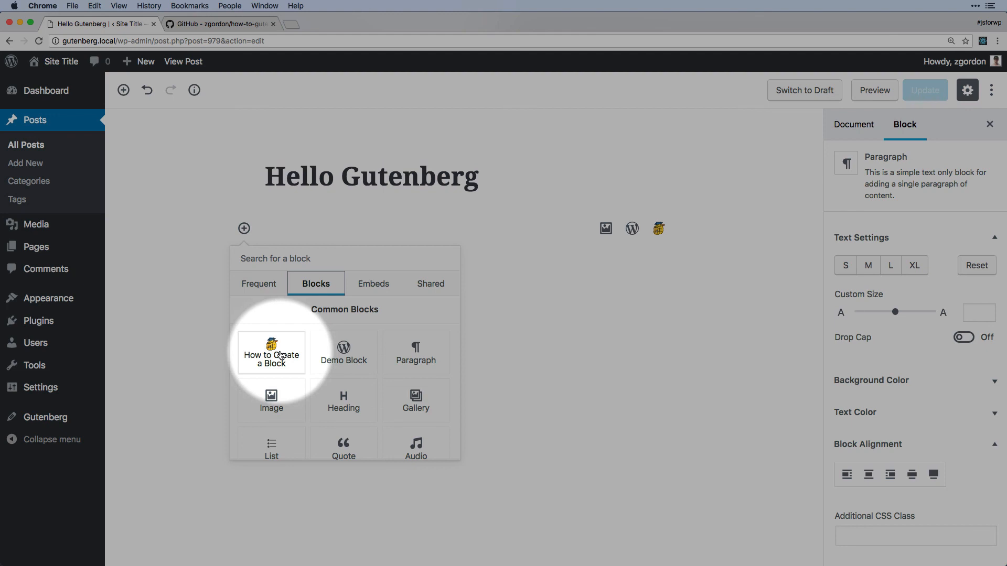